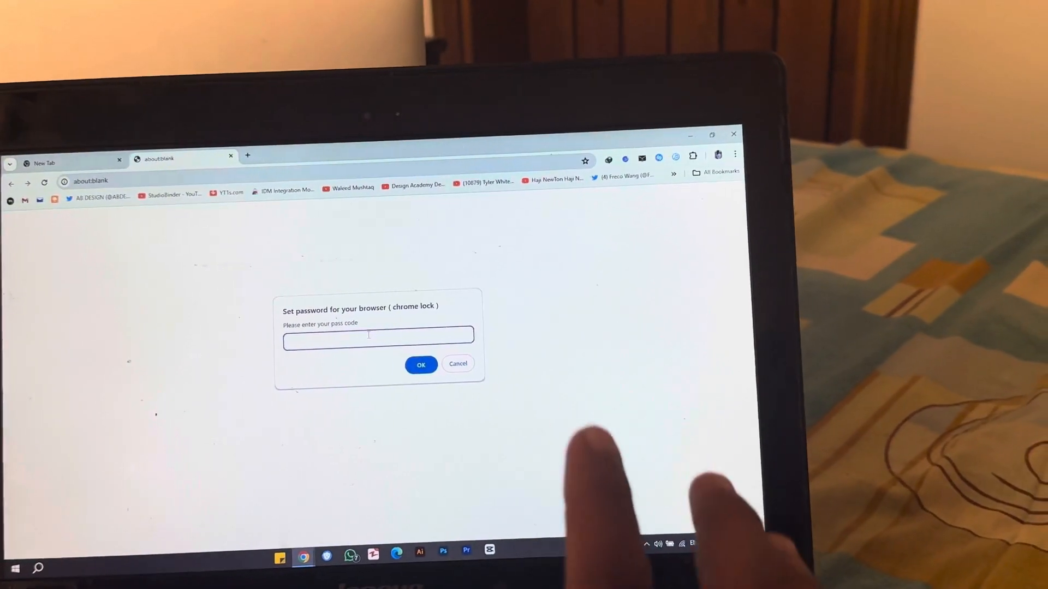
- Enter a pass code attempt in the chrome lock prompt, then close Chrome back to the desktop
text(salnascojb)
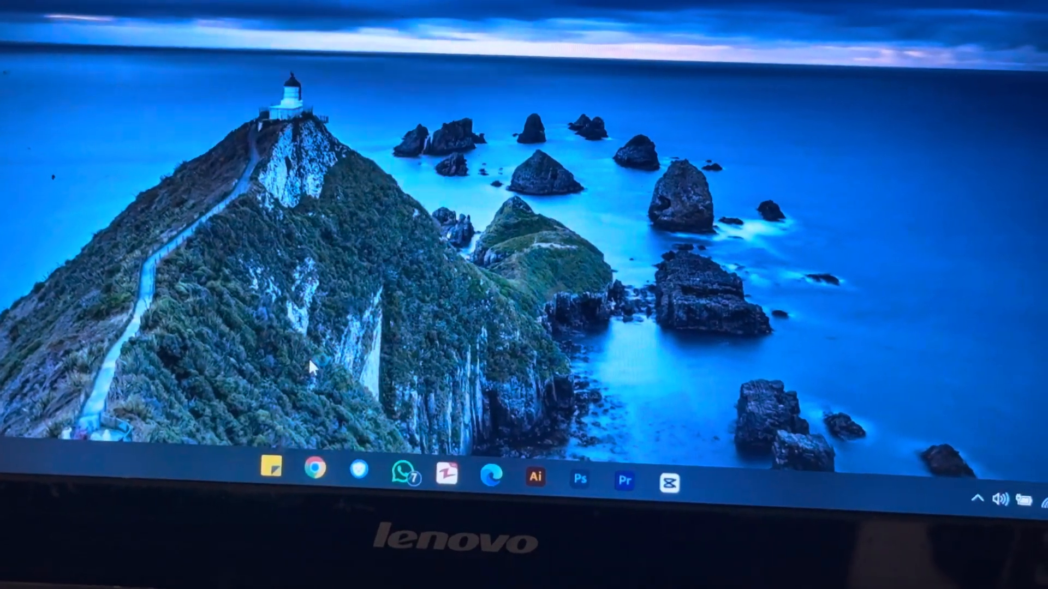
- Launch an Incognito window from the taskbar and bring up Manage Extensions from the Chrome menu
click(311, 472)
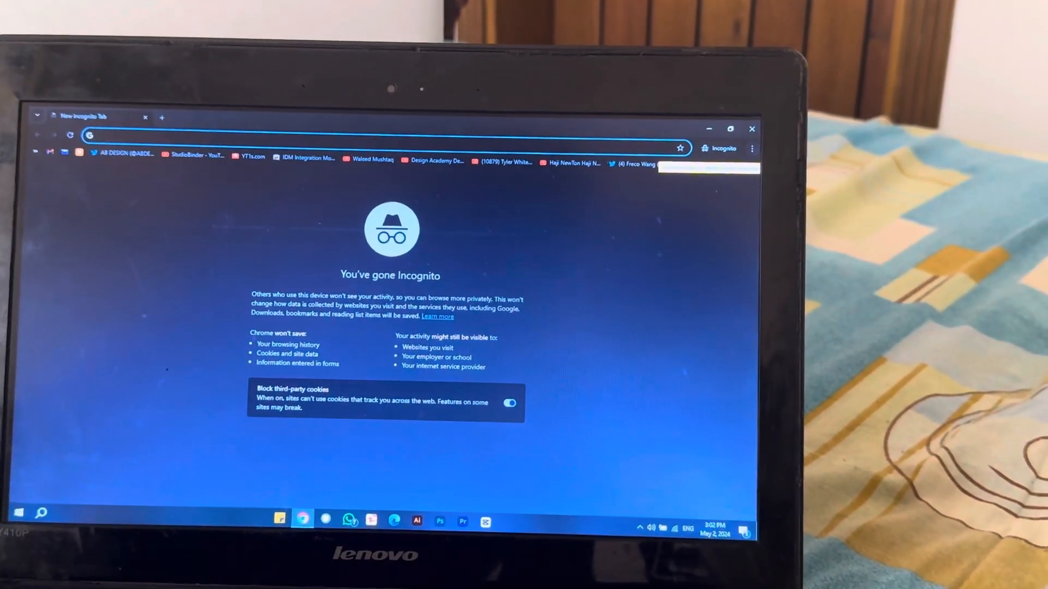
click(750, 148)
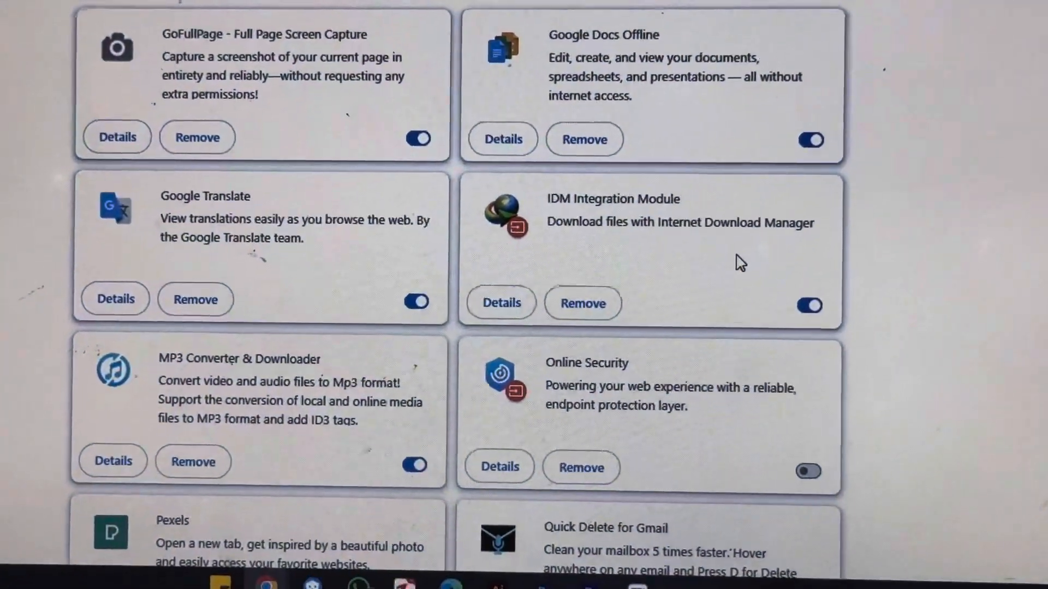
- Remove the 'Set password for your browser (chrome lock)' extension and relaunch Chrome to confirm no password prompt
scroll(down, 3)
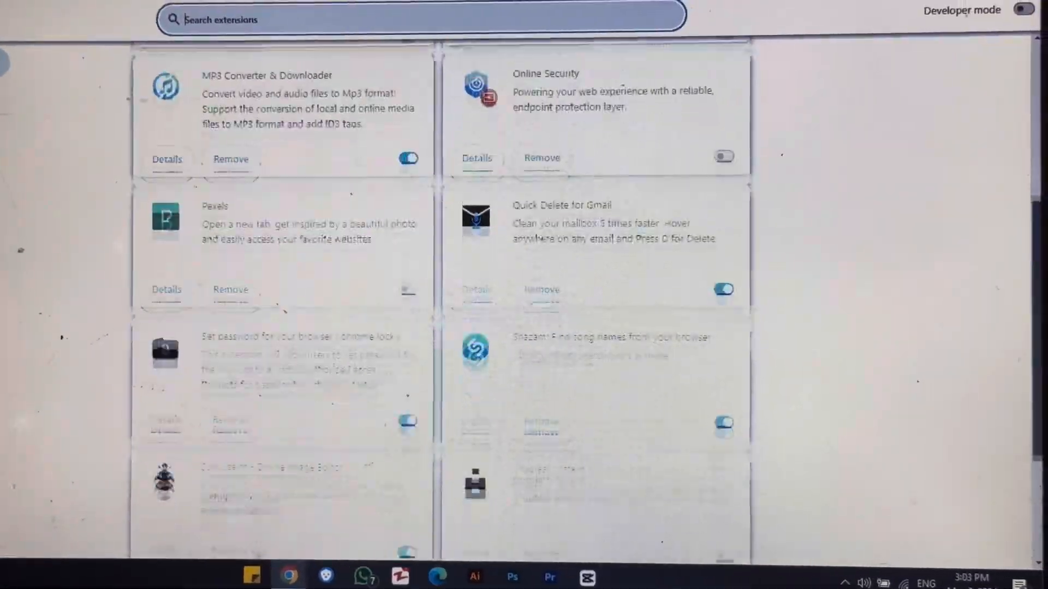
scroll(down, 3)
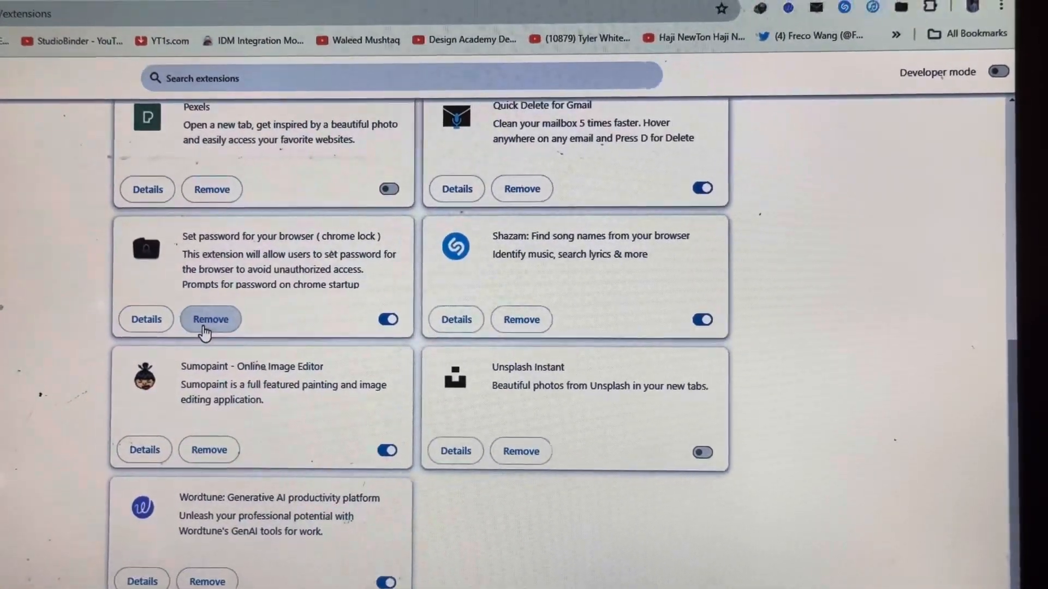
click(210, 319)
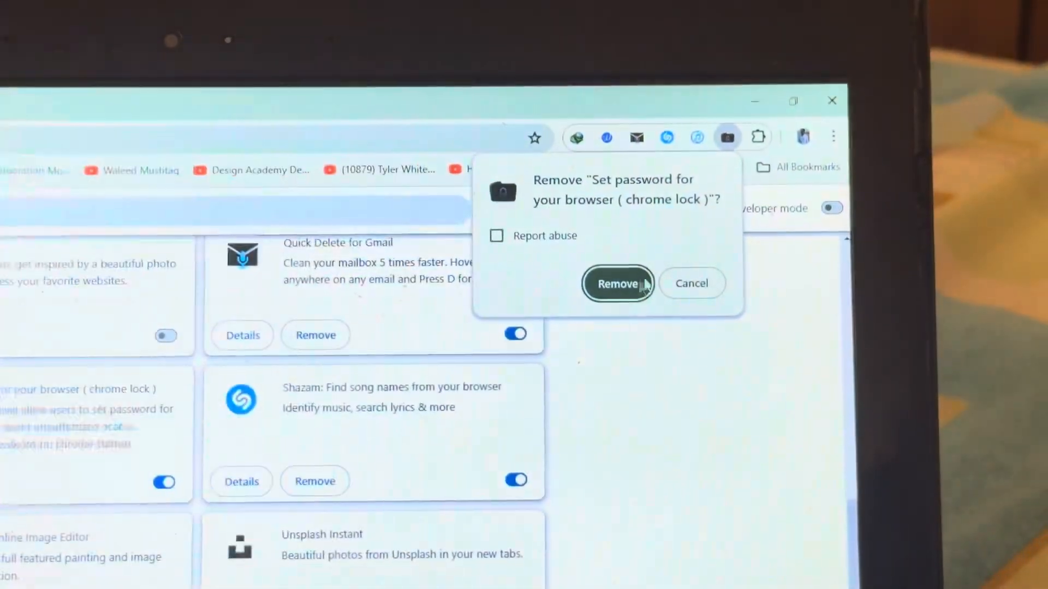
click(618, 284)
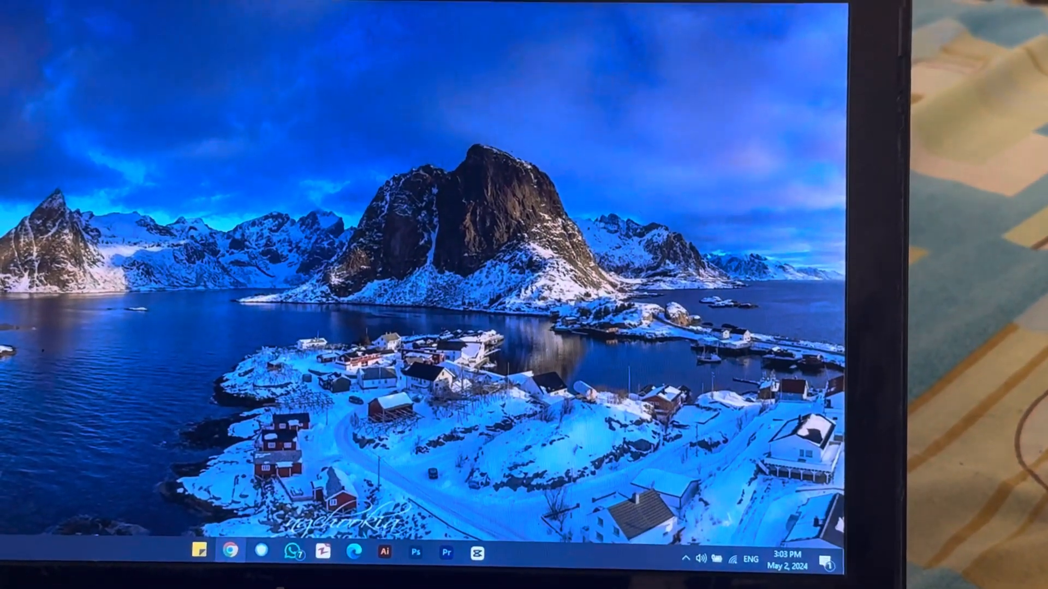
click(231, 552)
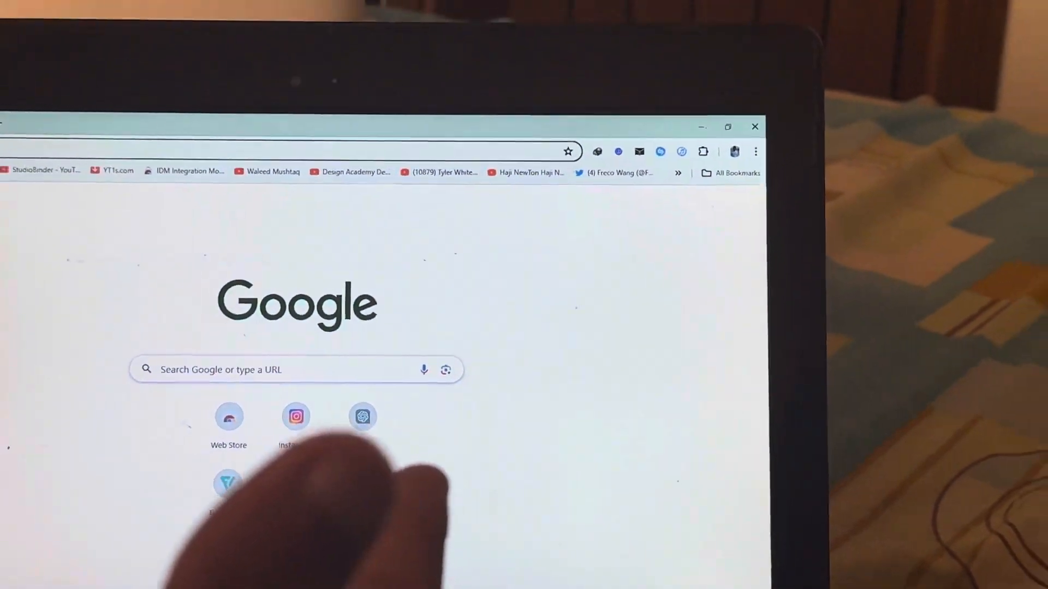